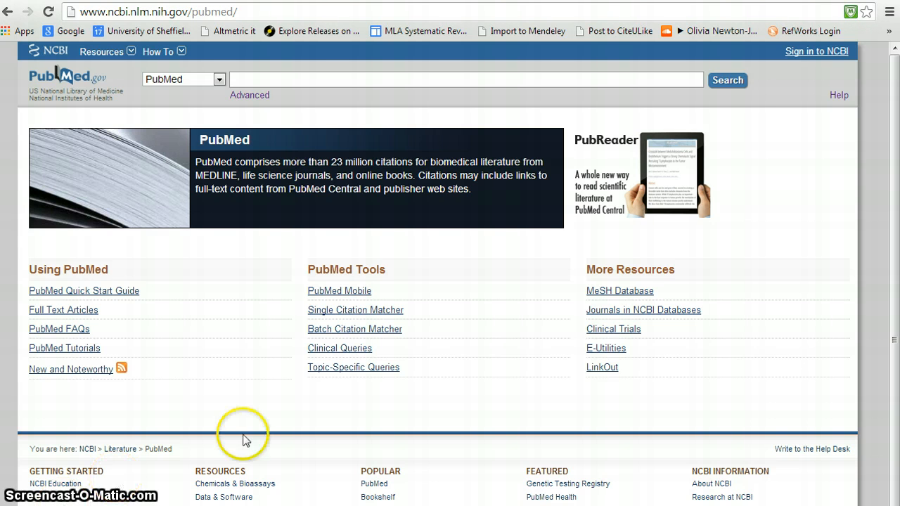
pyautogui.moveTo(282, 413)
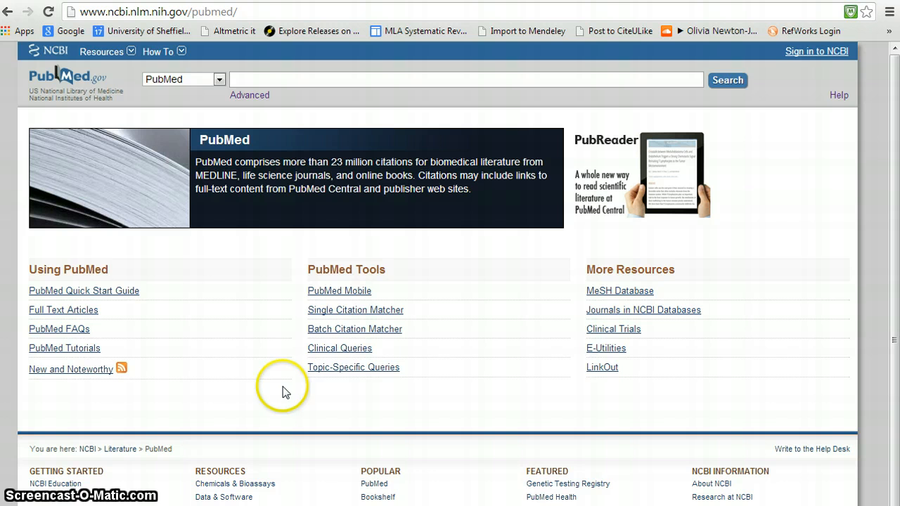
pyautogui.moveTo(318, 228)
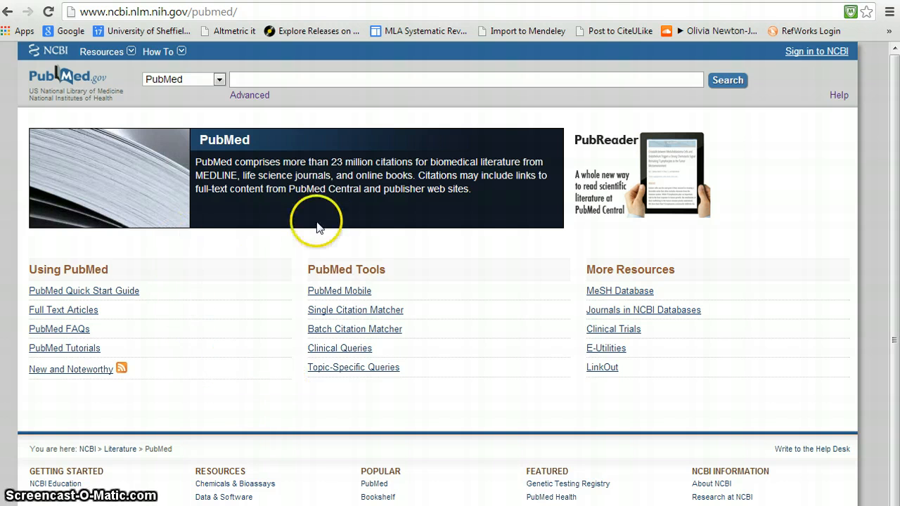
pyautogui.moveTo(344, 354)
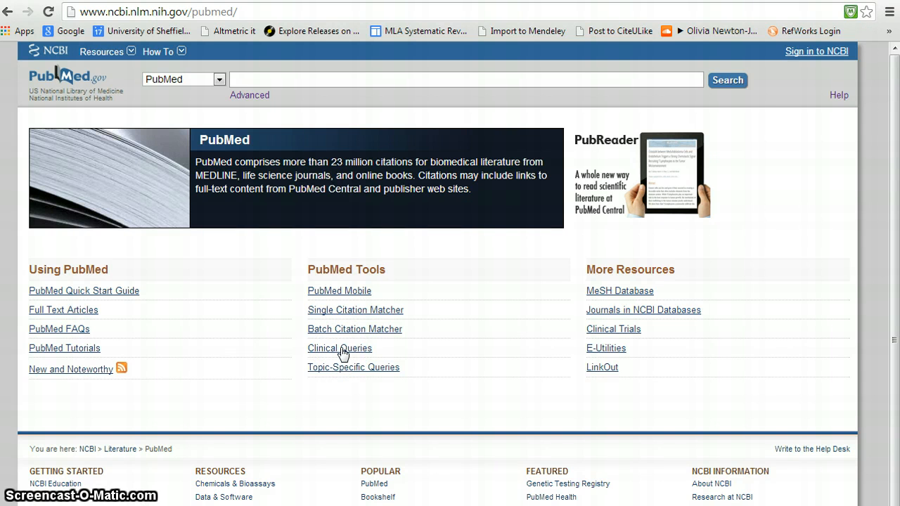
# - Reach the Clinical Queries page from the PubMed Tools links
pyautogui.click(340, 348)
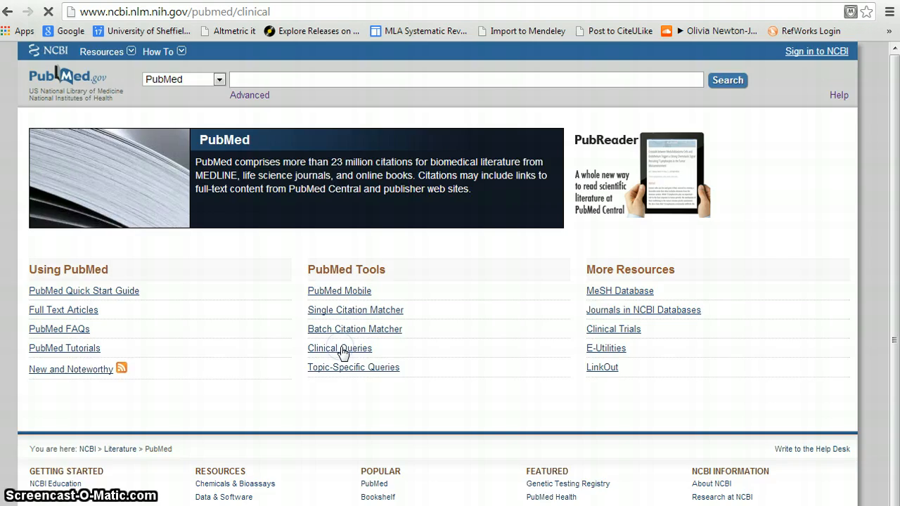
pyautogui.click(340, 349)
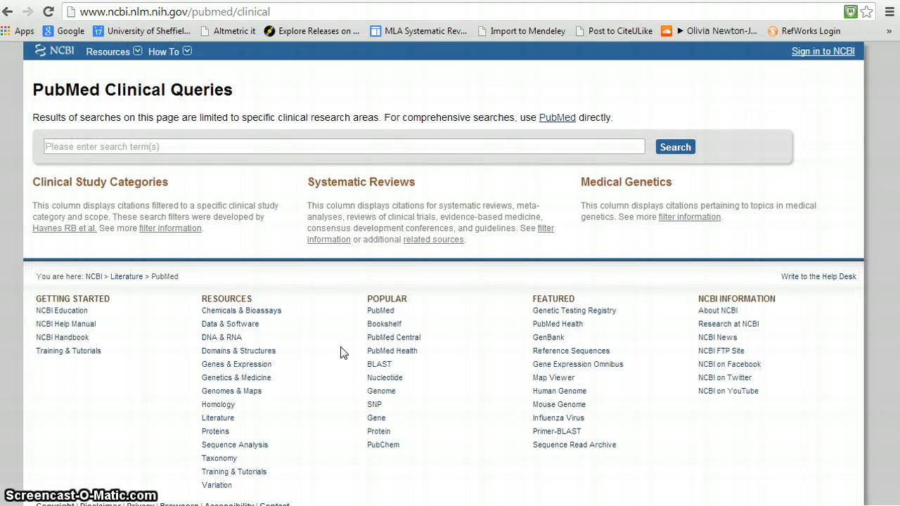
pyautogui.click(336, 349)
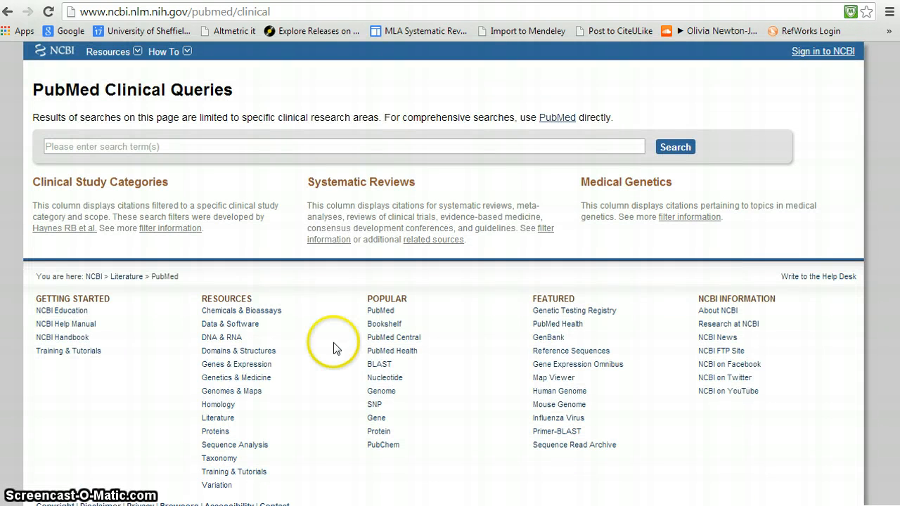
pyautogui.moveTo(337, 349)
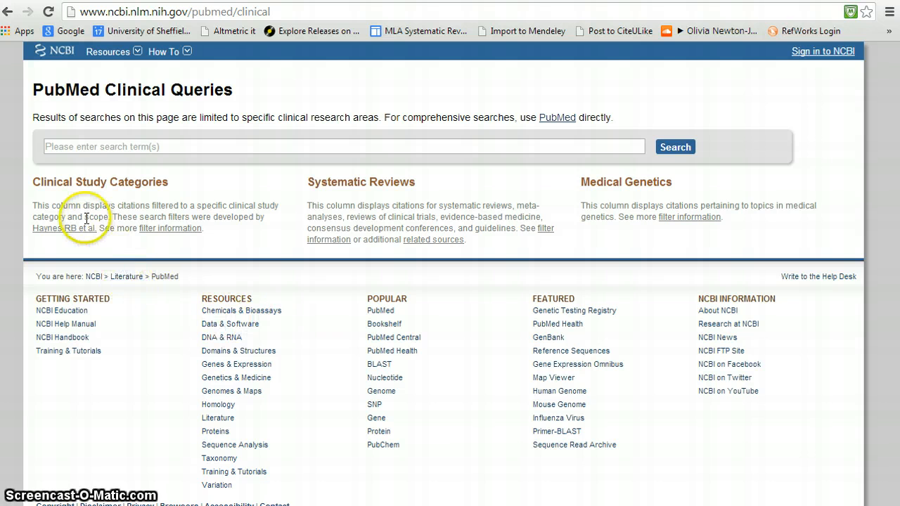
pyautogui.moveTo(134, 204)
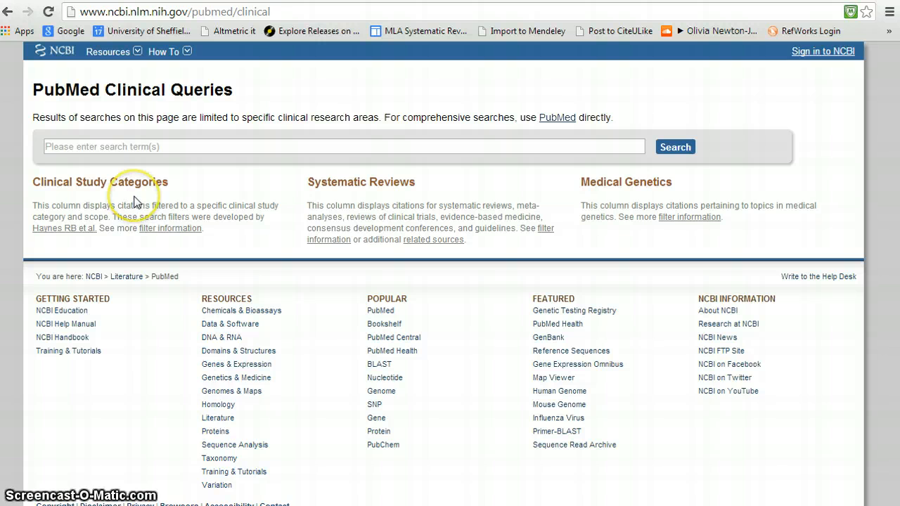
pyautogui.moveTo(365, 202)
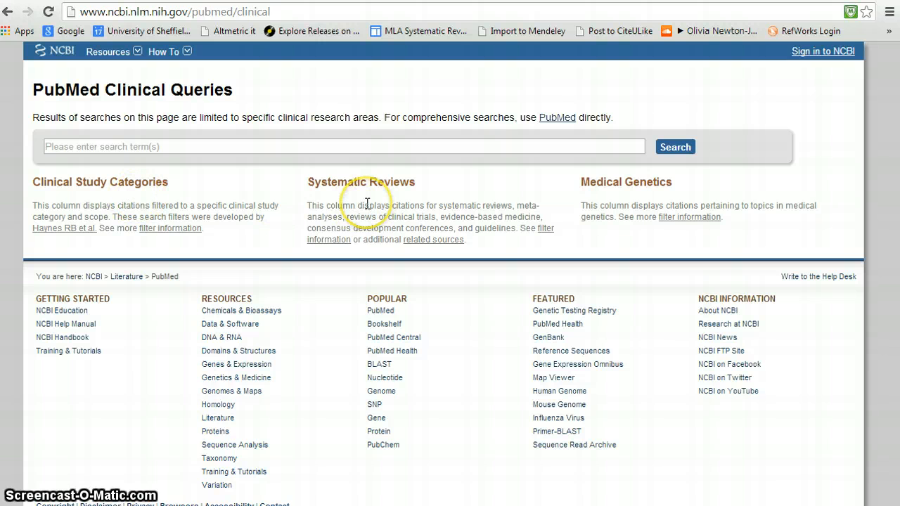
pyautogui.moveTo(617, 203)
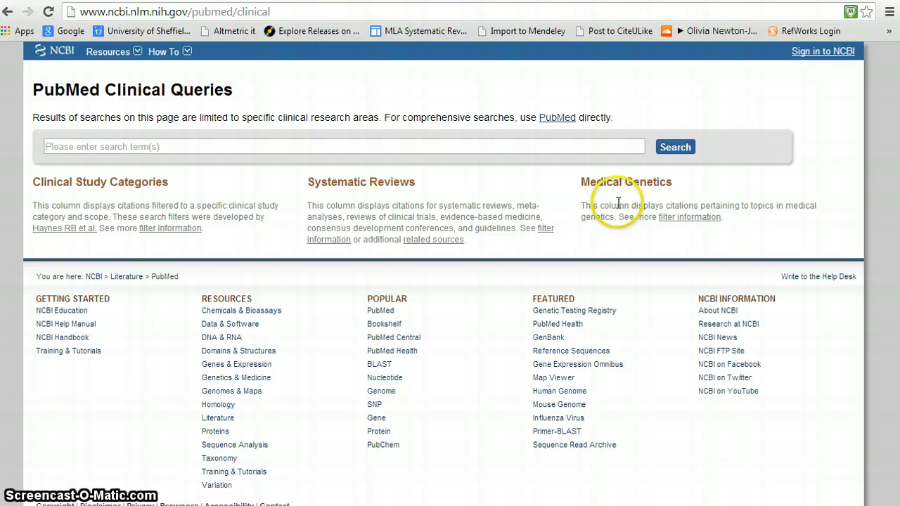
pyautogui.moveTo(405, 197)
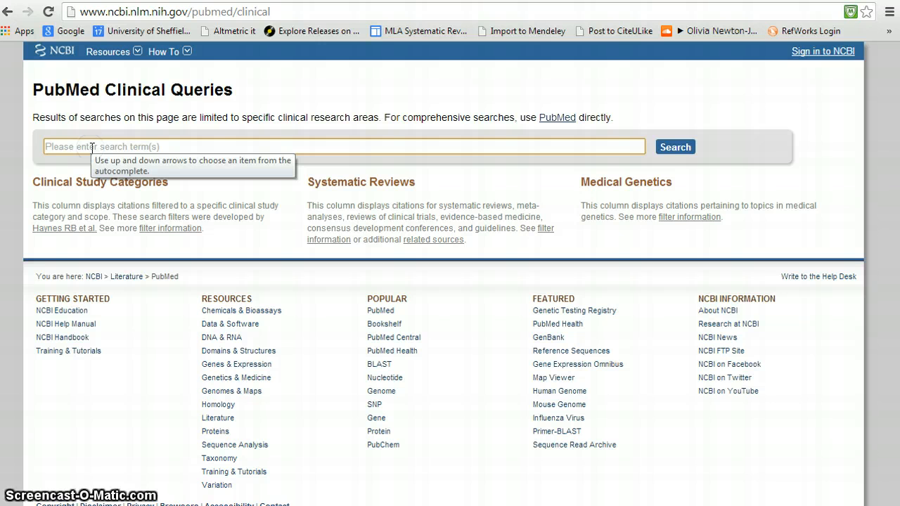
# - Enter 'malaria bednets' as the Clinical Queries search term
pyautogui.write('malaria bednets')
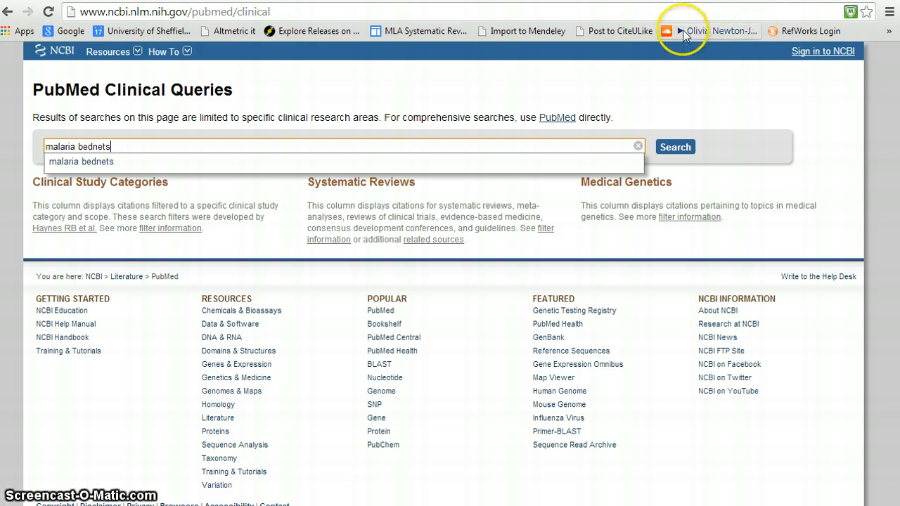
pyautogui.moveTo(447, 169)
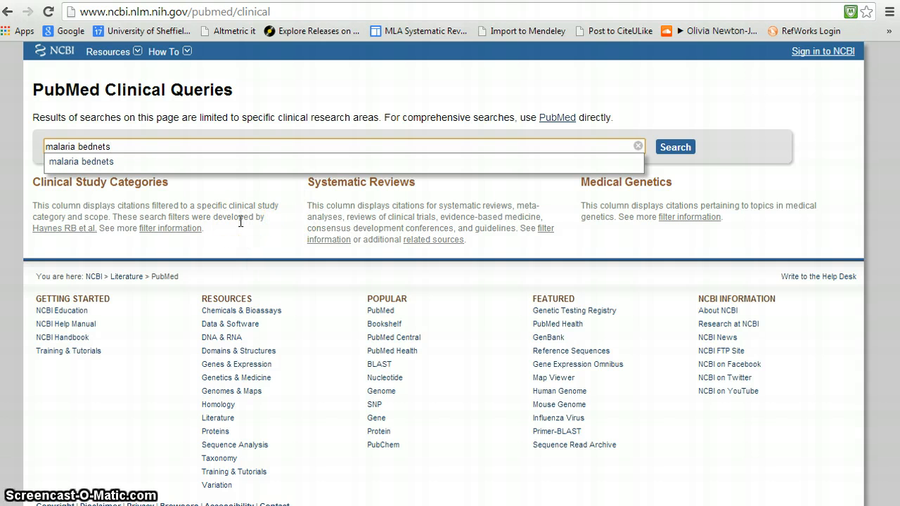
pyautogui.moveTo(239, 220)
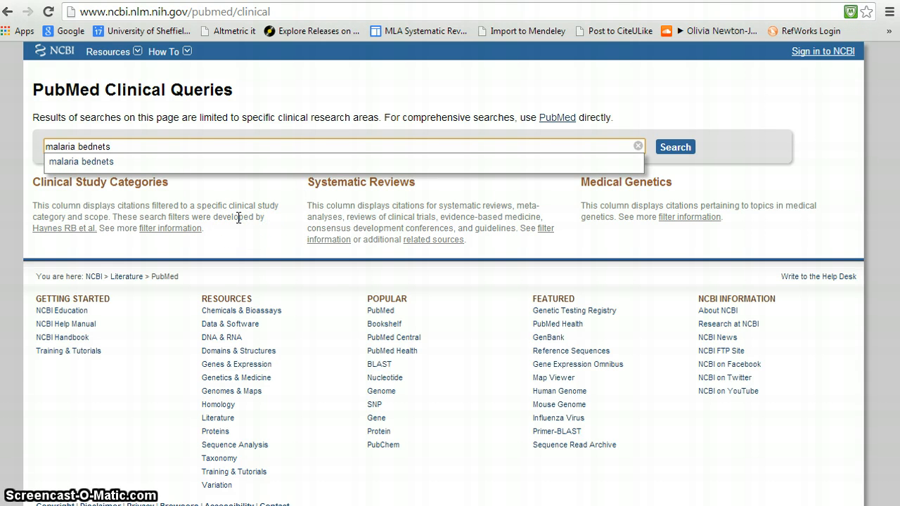
pyautogui.moveTo(326, 242)
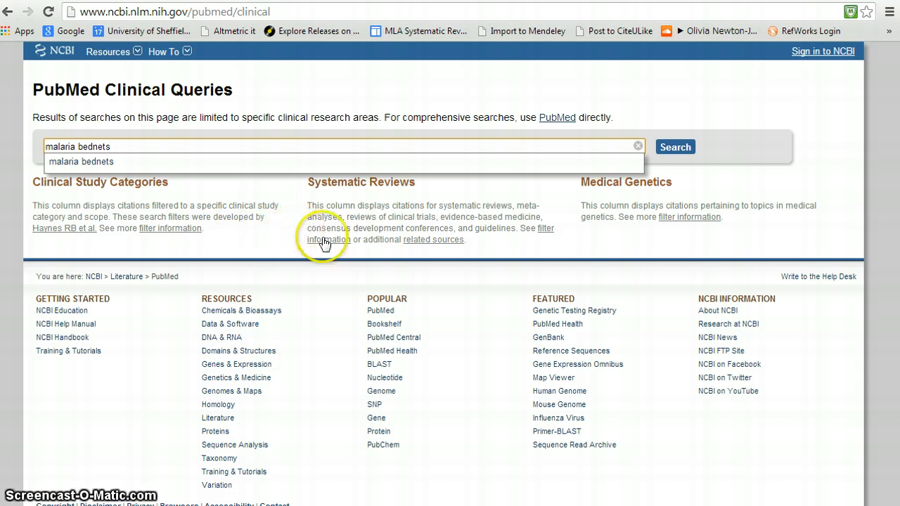
pyautogui.moveTo(677, 148)
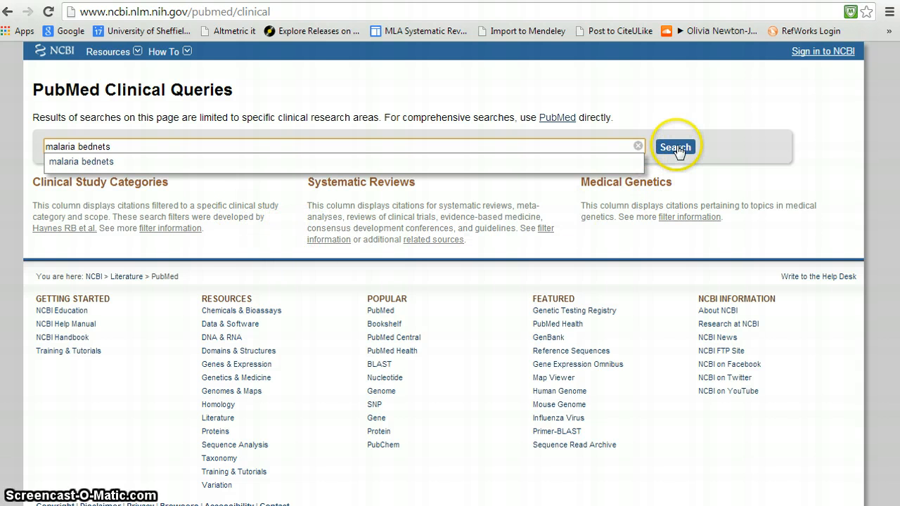
# - Run the query, returning 300 clinical studies, 17 systematic reviews and 34 genetics citations
pyautogui.click(675, 147)
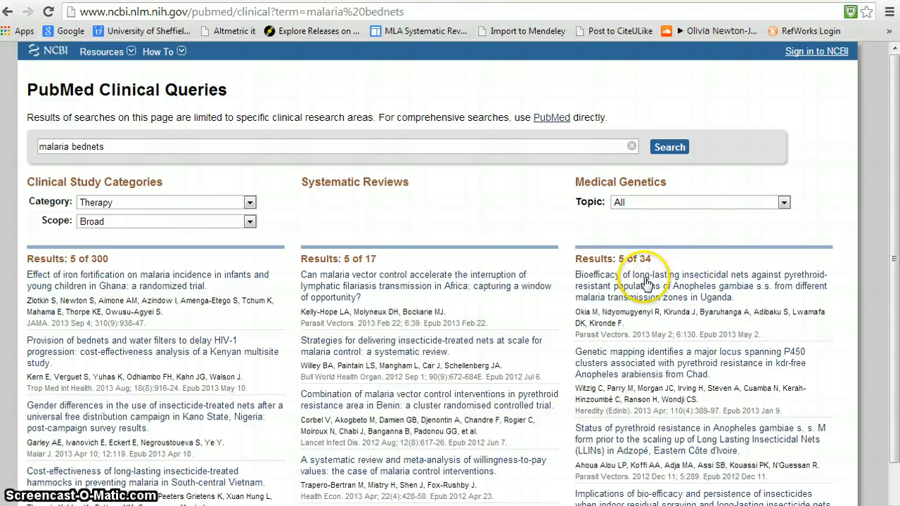
pyautogui.moveTo(485, 227)
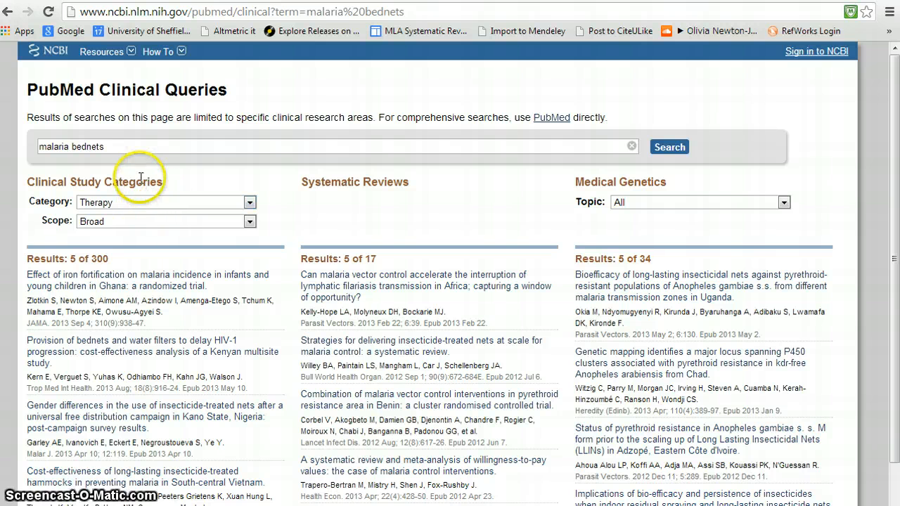
pyautogui.moveTo(383, 211)
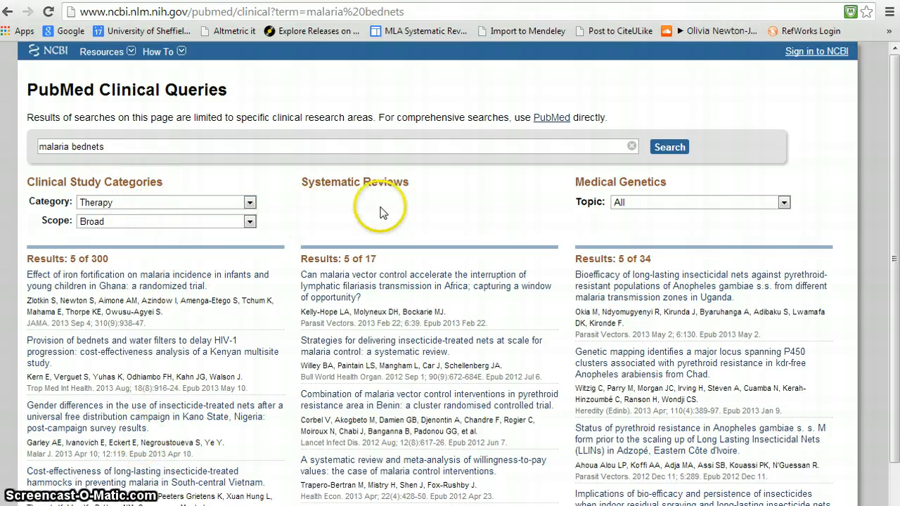
pyautogui.moveTo(452, 208)
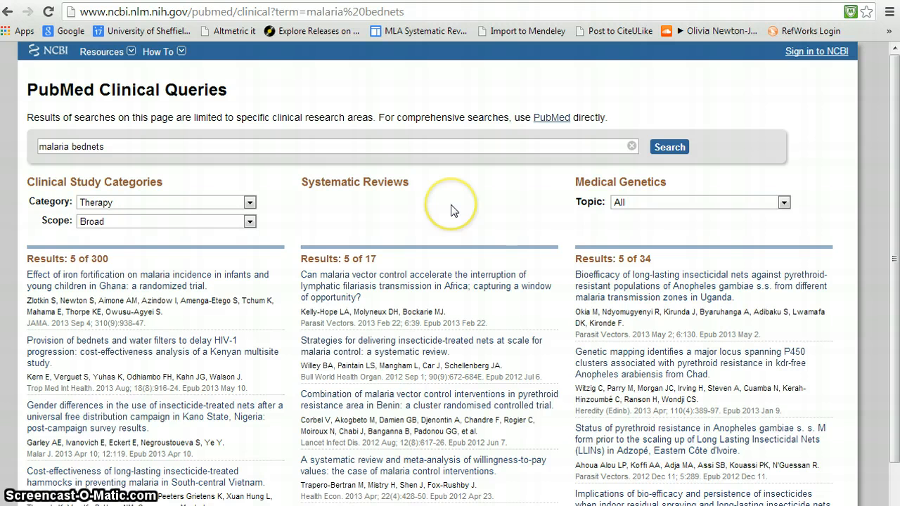
pyautogui.moveTo(452, 236)
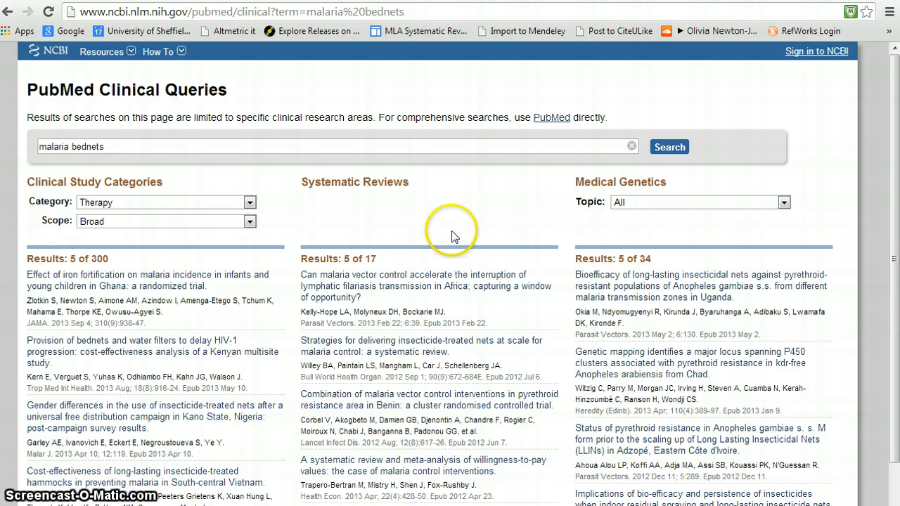
pyautogui.moveTo(378, 238)
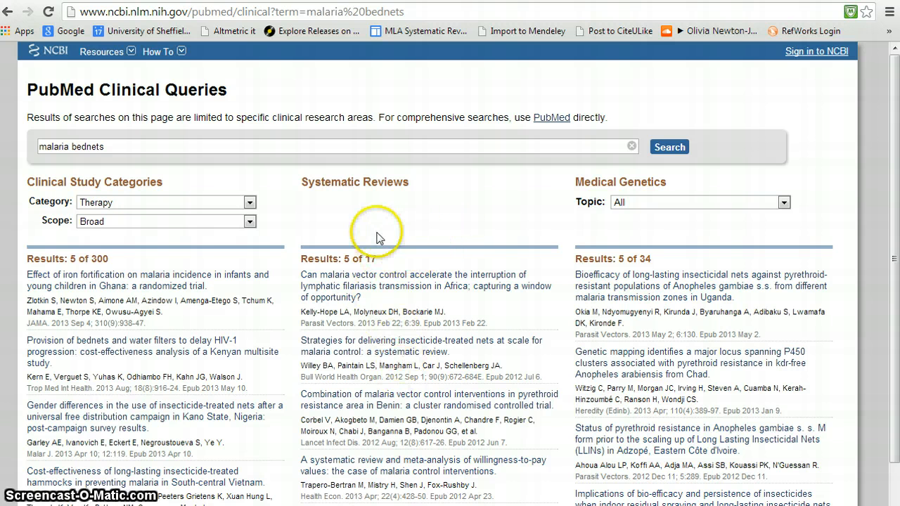
pyautogui.moveTo(399, 256)
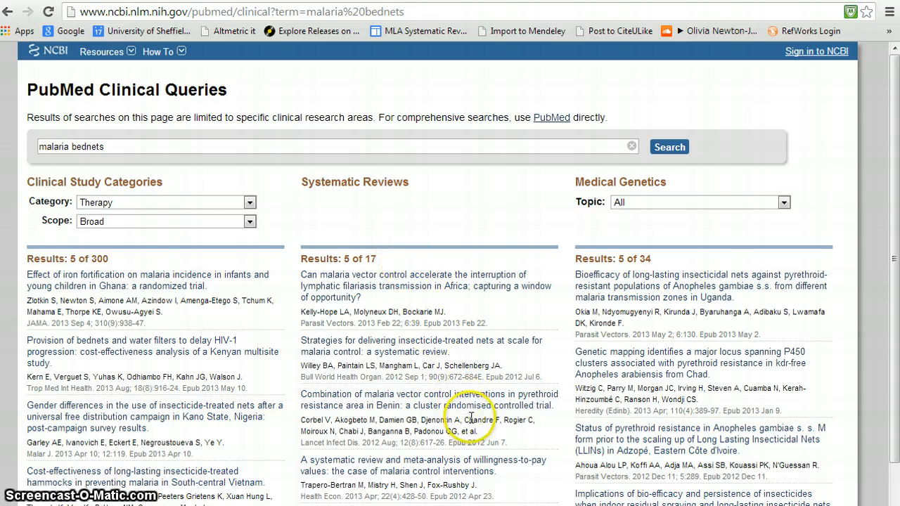
pyautogui.moveTo(476, 411)
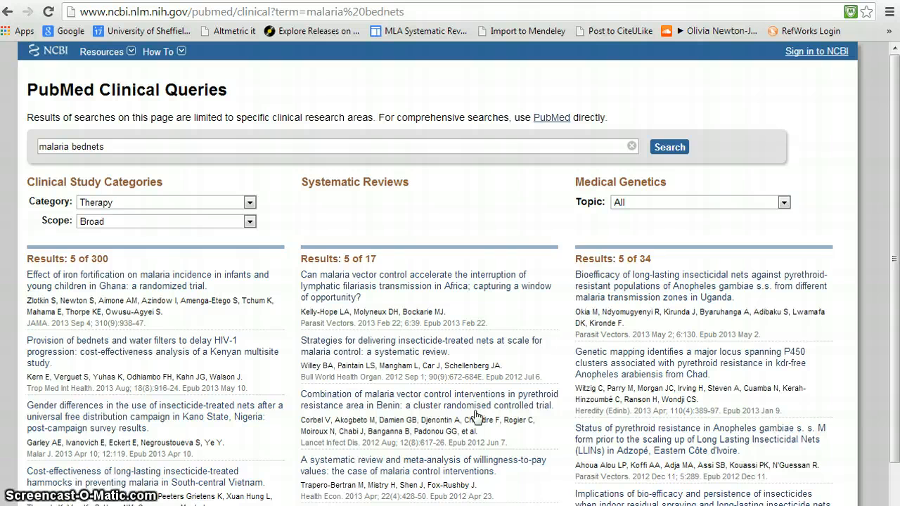
pyautogui.moveTo(476, 416)
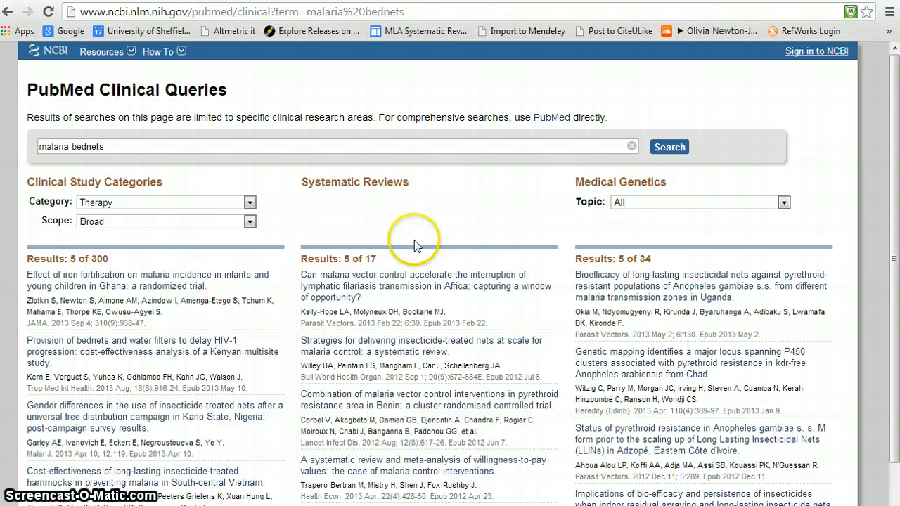
pyautogui.moveTo(417, 363)
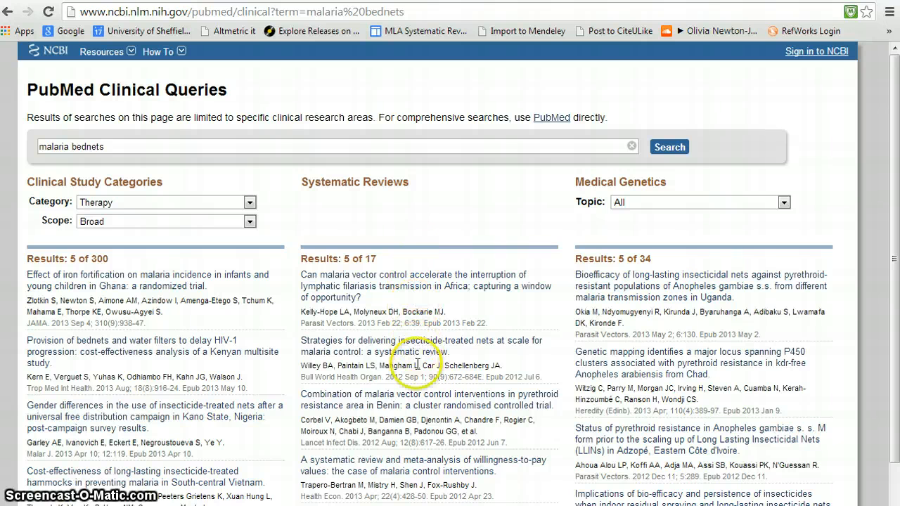
pyautogui.moveTo(427, 485)
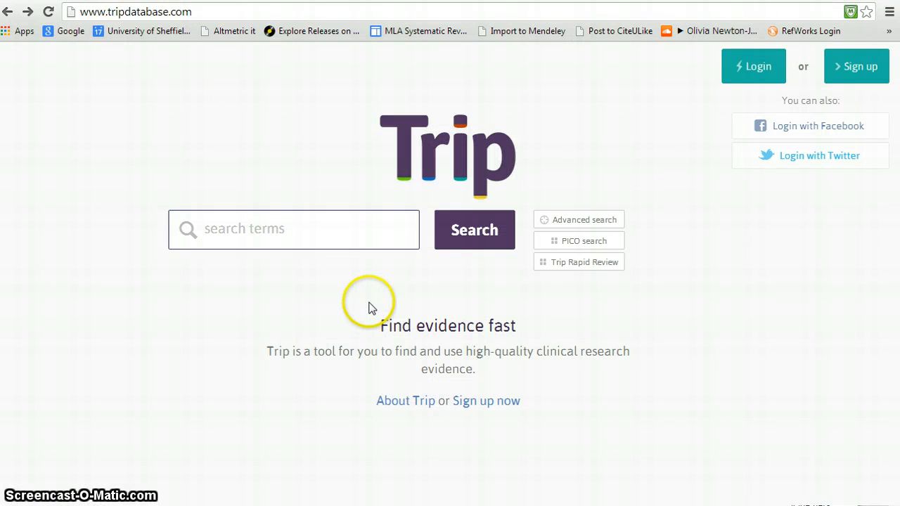
# - Search Trip for 'malaria nets', returning 1,129 quality-ranked results
pyautogui.click(292, 229)
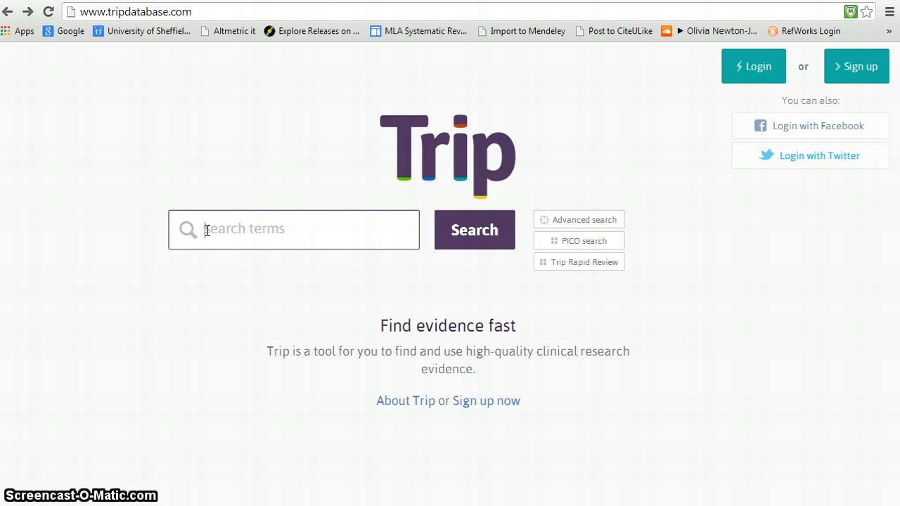
pyautogui.write('malar')
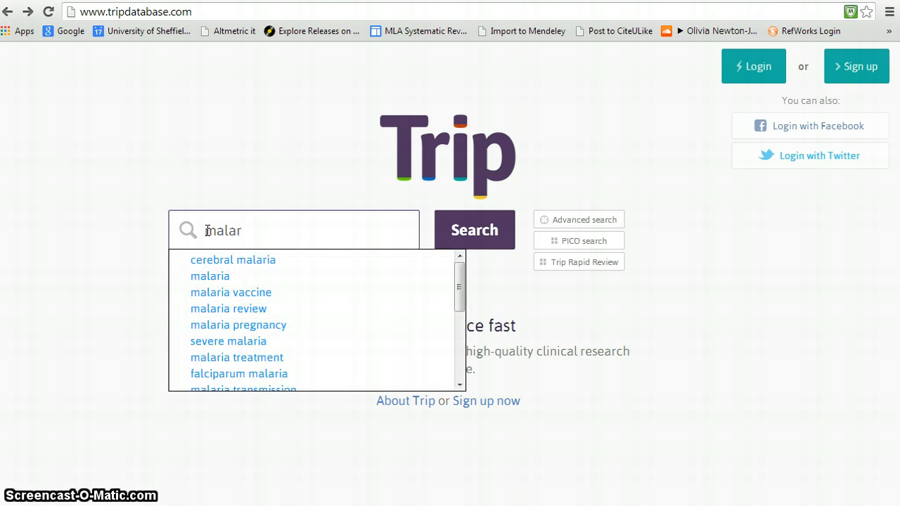
pyautogui.write('ia nets')
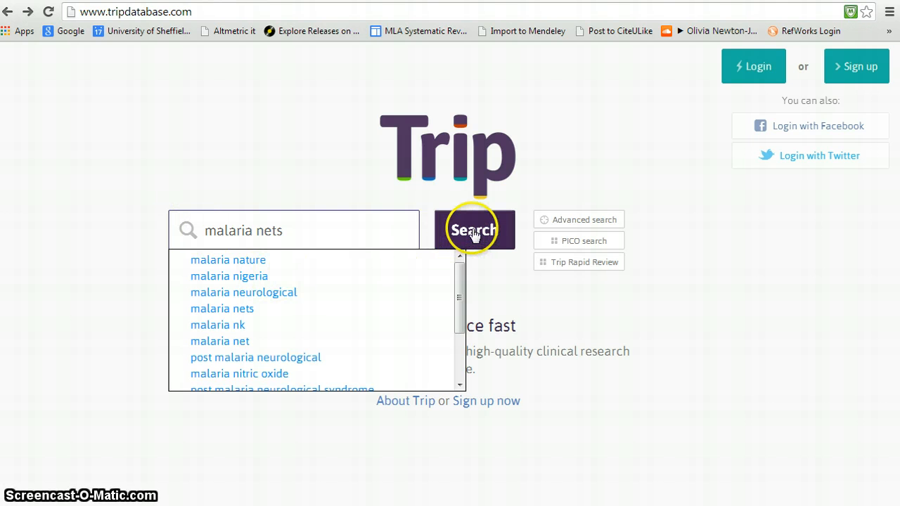
pyautogui.click(475, 230)
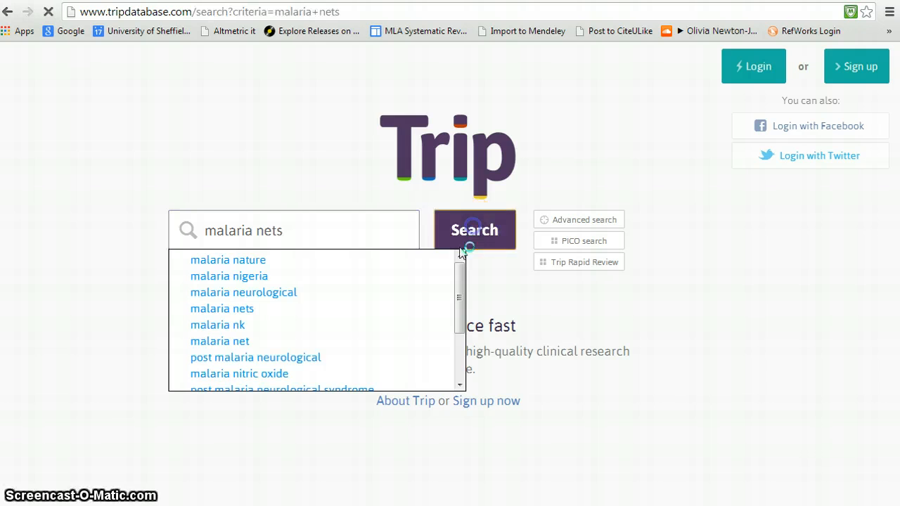
pyautogui.click(475, 230)
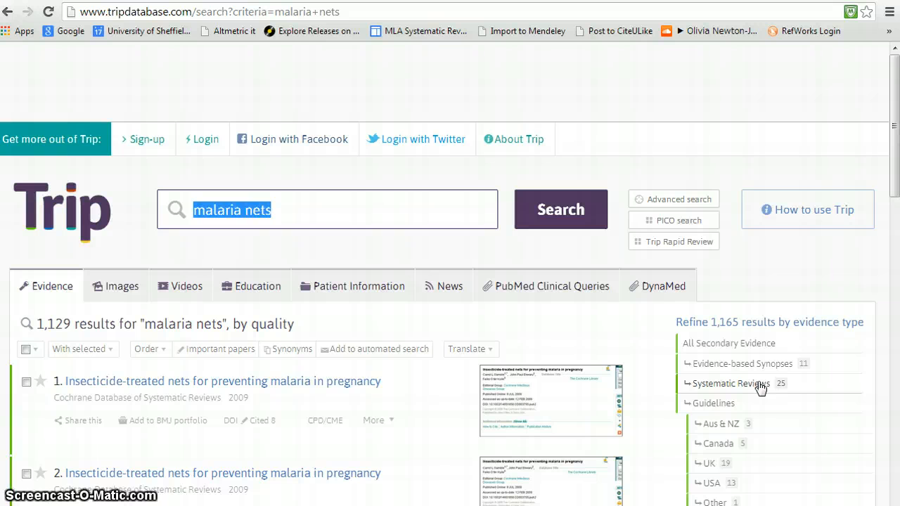
# - Limit the Trip results to the 25 systematic reviews
pyautogui.click(731, 384)
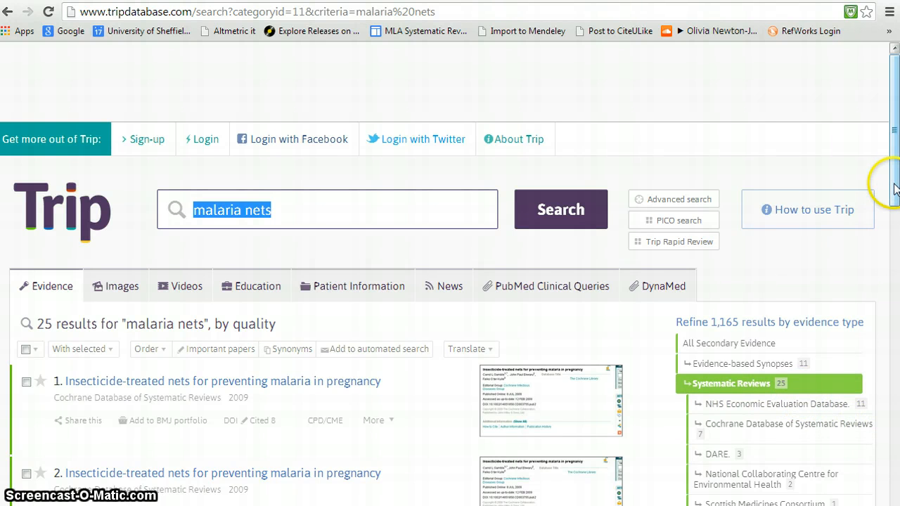
# - Scroll down through the systematic review results toward the further refinements
pyautogui.scroll(-3)
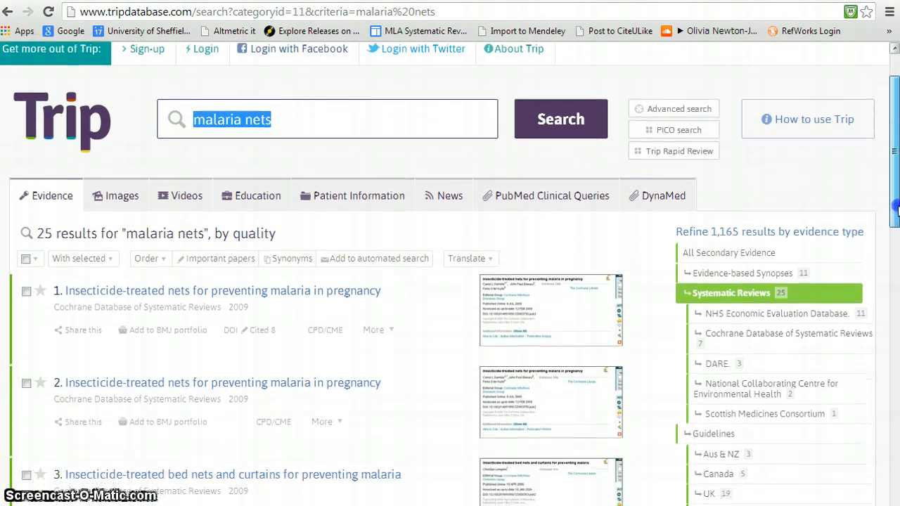
pyautogui.scroll(-3)
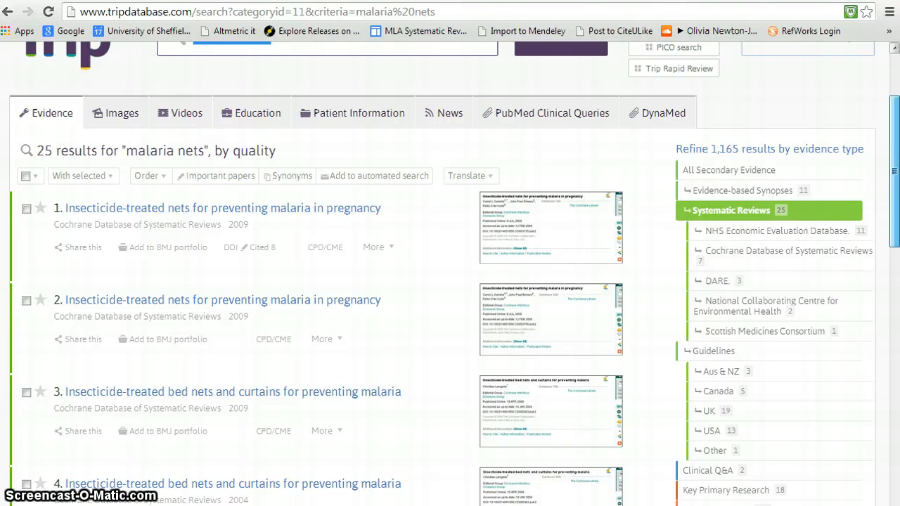
pyautogui.scroll(-3)
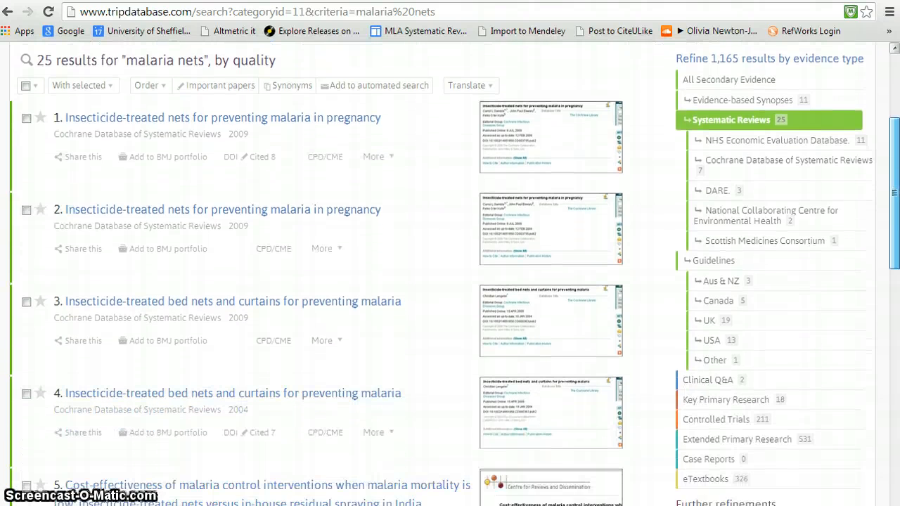
pyautogui.scroll(-3)
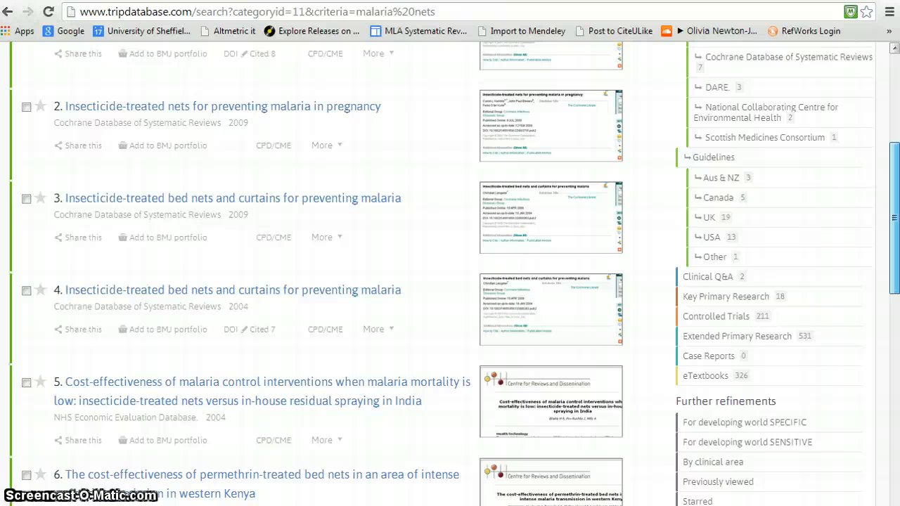
pyautogui.scroll(-3)
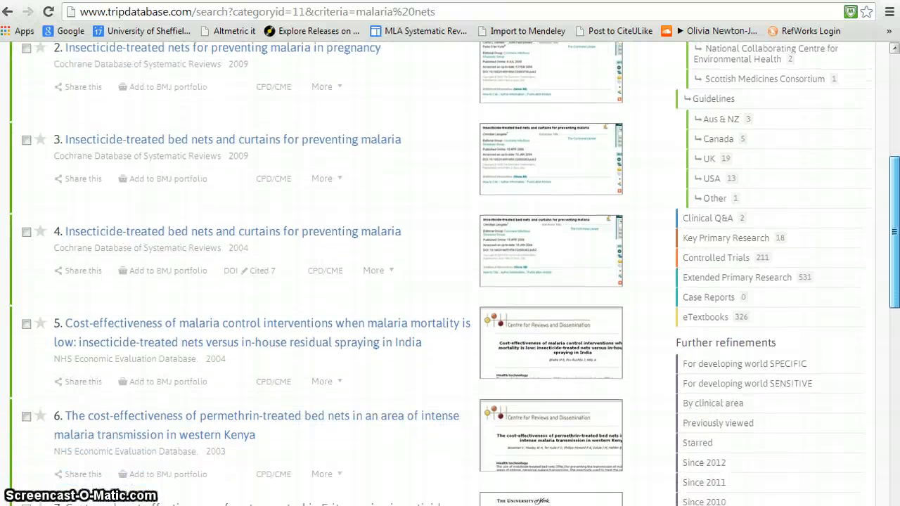
pyautogui.moveTo(767, 394)
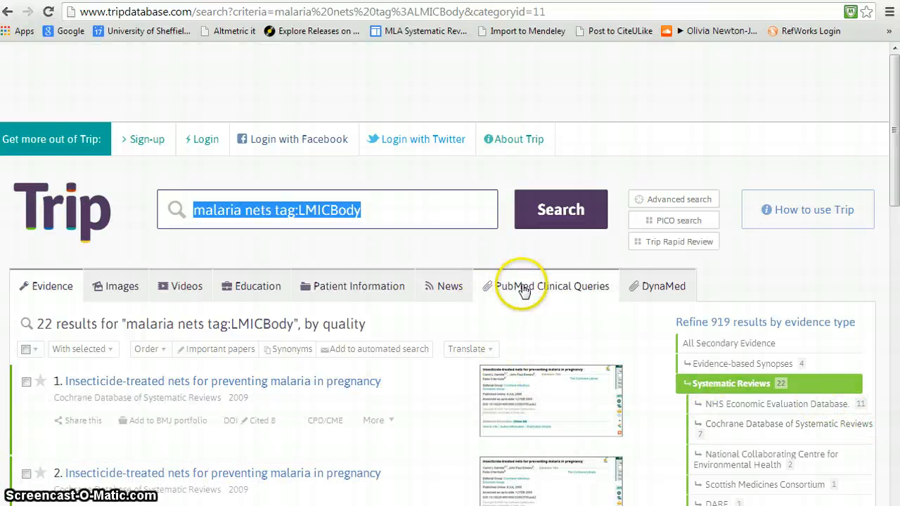
pyautogui.moveTo(715, 271)
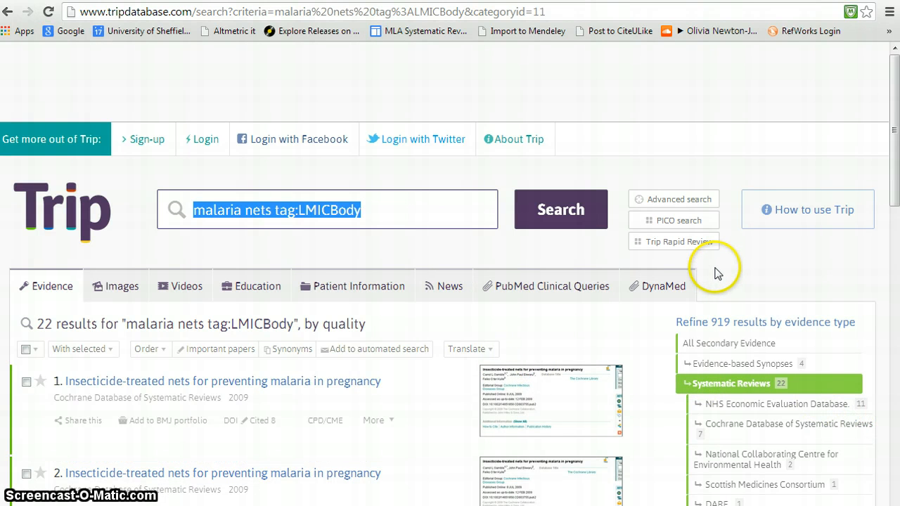
pyautogui.moveTo(787, 250)
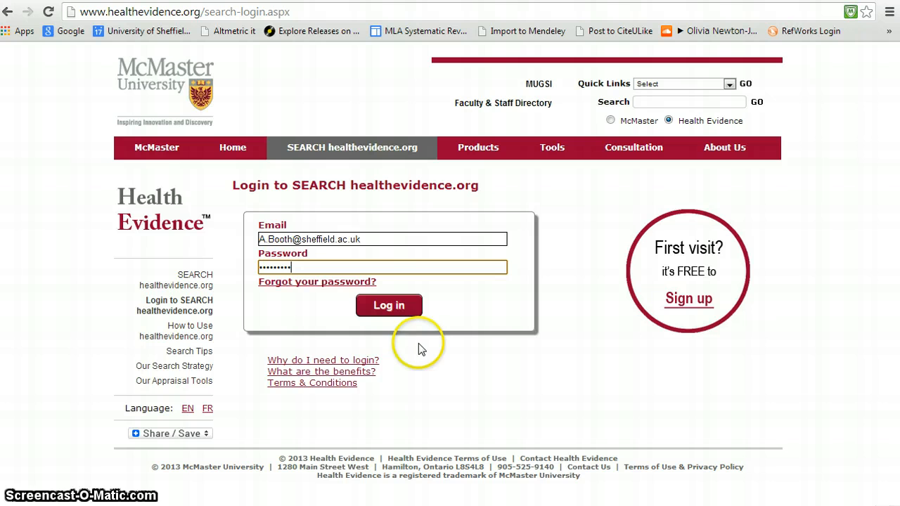
pyautogui.moveTo(419, 383)
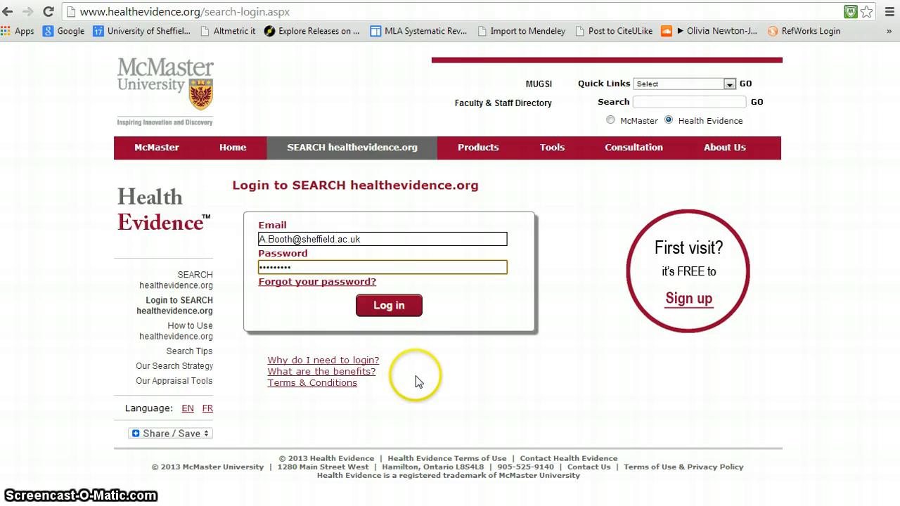
pyautogui.moveTo(419, 376)
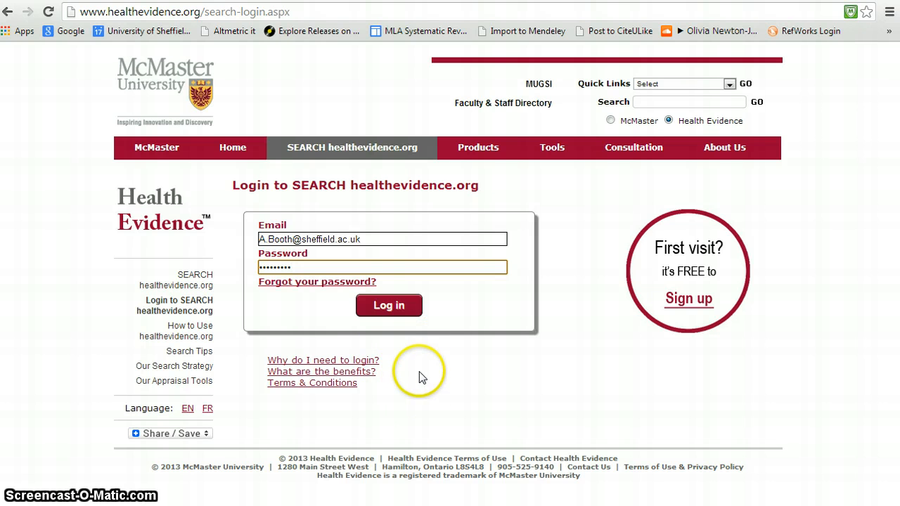
pyautogui.moveTo(421, 371)
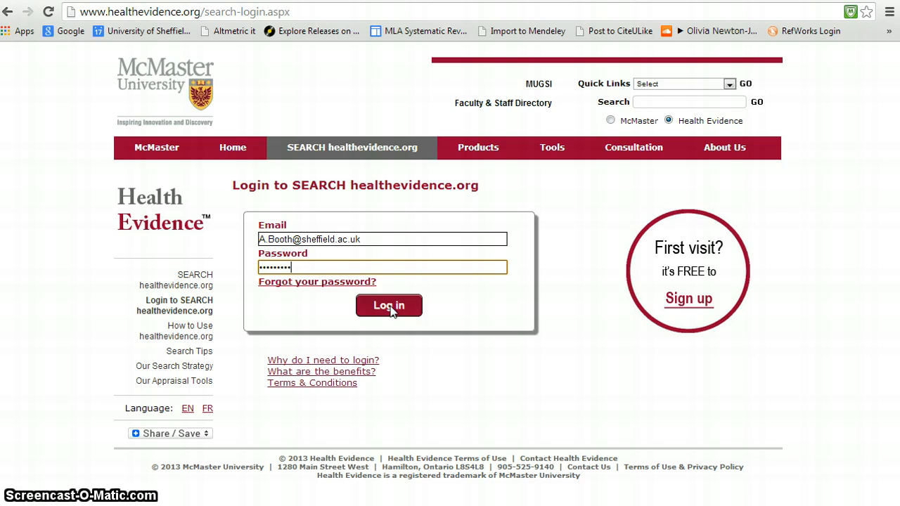
# - Log in to Health Evidence and land on its review search page
pyautogui.click(388, 305)
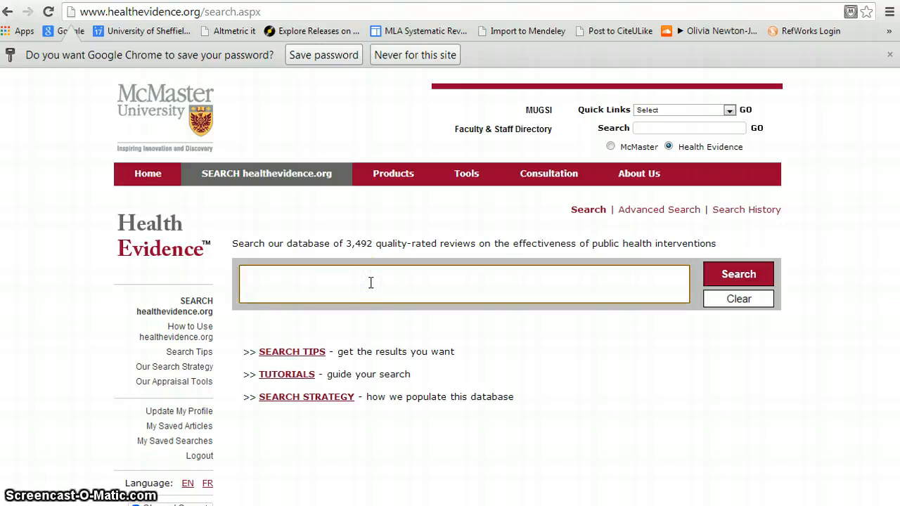
# - Search Health Evidence for 'malaria nets'
pyautogui.write('malaria net')
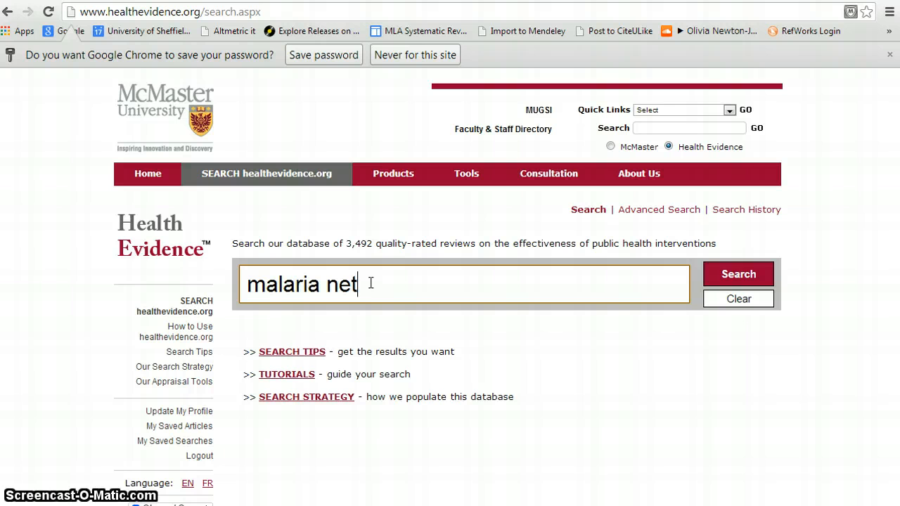
pyautogui.write('s')
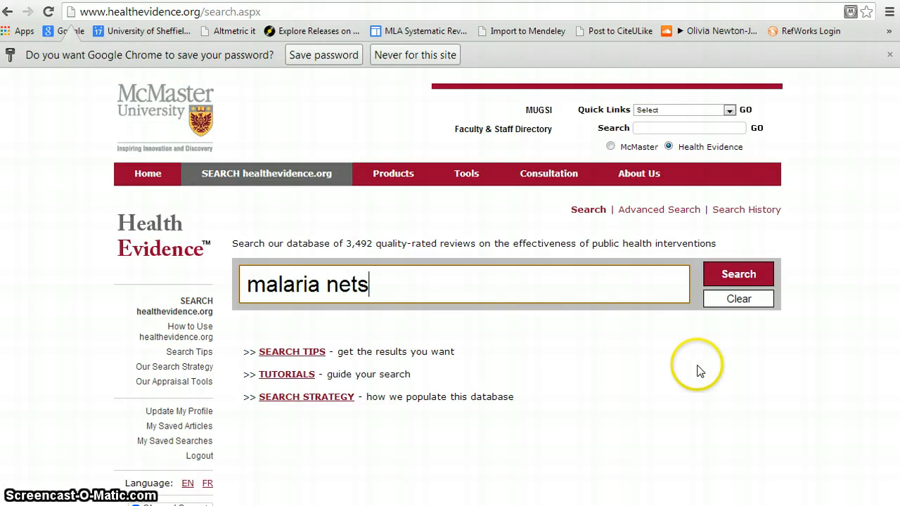
pyautogui.moveTo(717, 298)
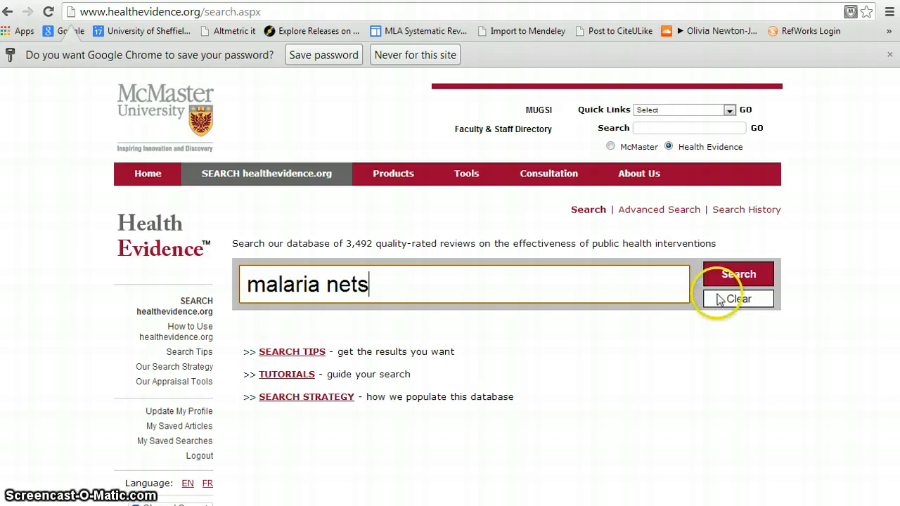
pyautogui.moveTo(317, 374)
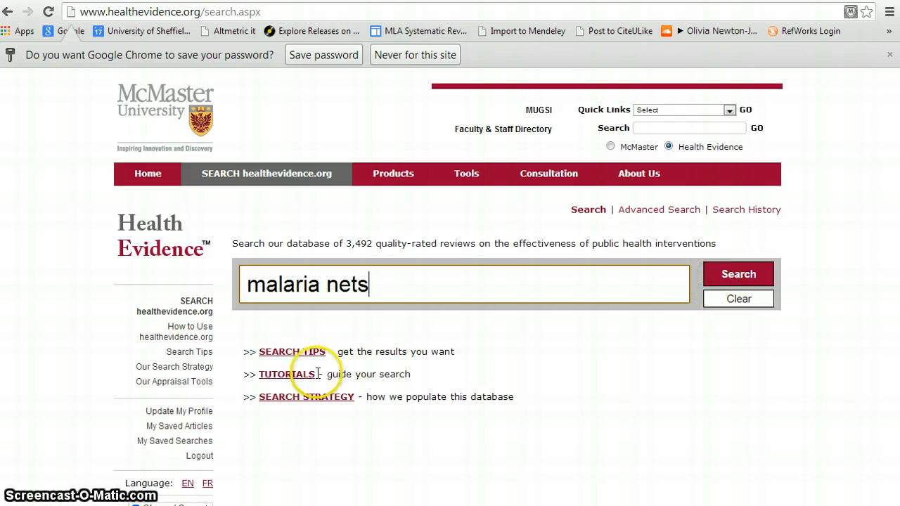
pyautogui.moveTo(11, 284)
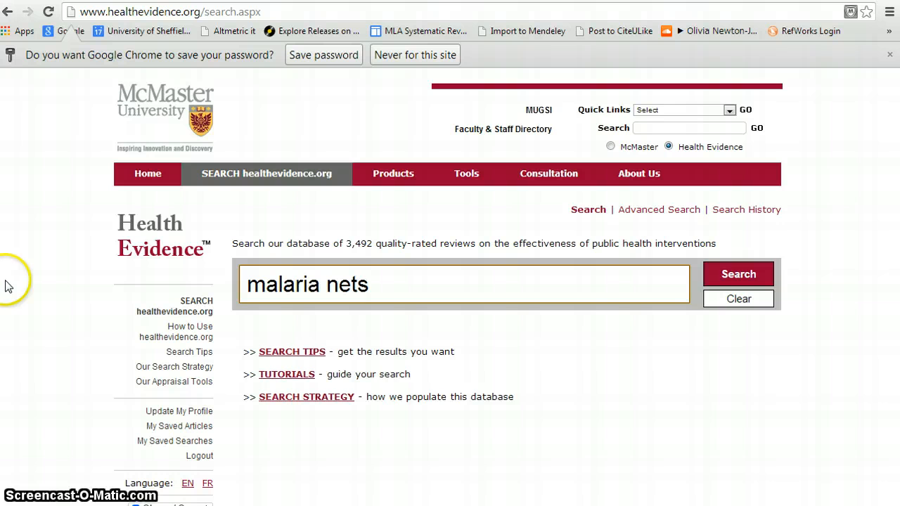
pyautogui.moveTo(738, 273)
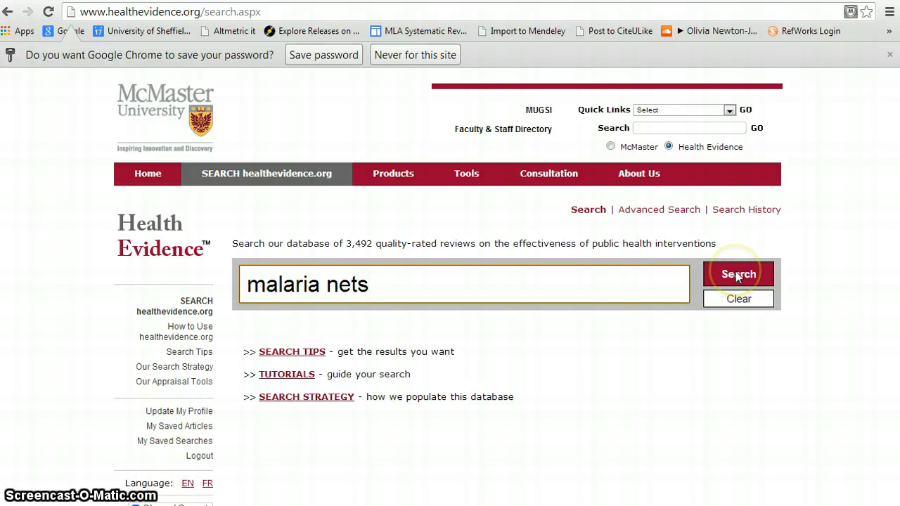
pyautogui.click(738, 273)
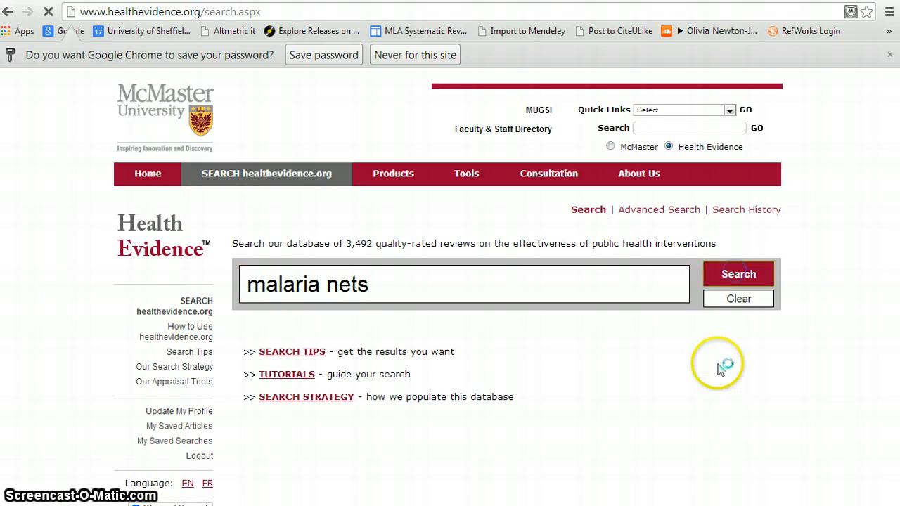
# - Bring up the 5 rated review results for malaria nets
pyautogui.click(738, 274)
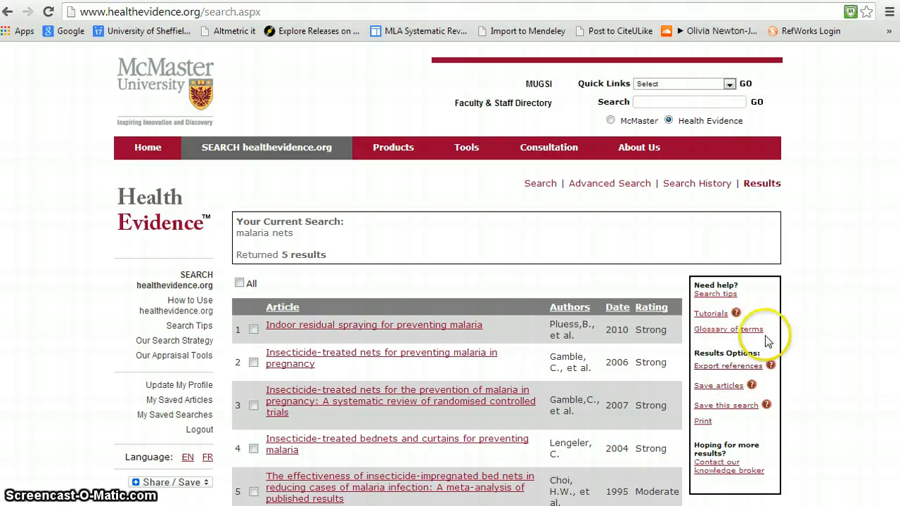
pyautogui.moveTo(352, 330)
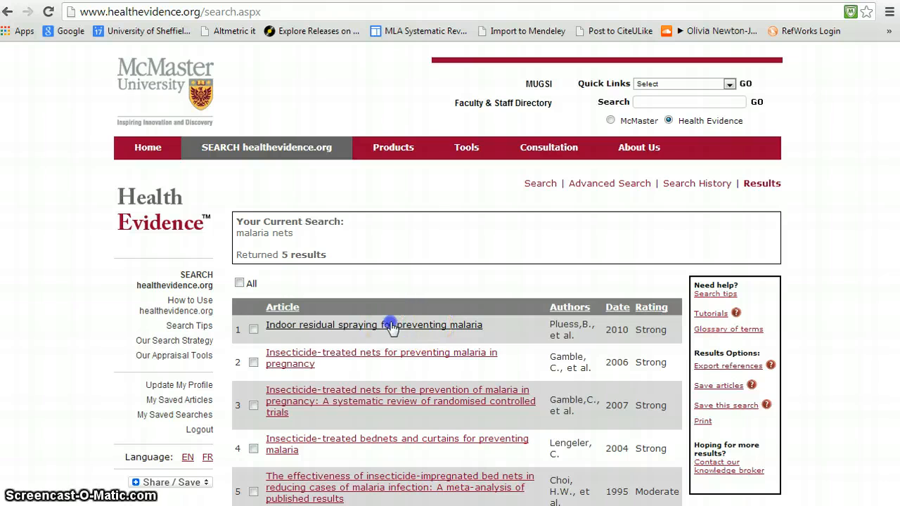
# - Open the 'Indoor residual spraying for preventing malaria' record and read its abstract
pyautogui.click(374, 324)
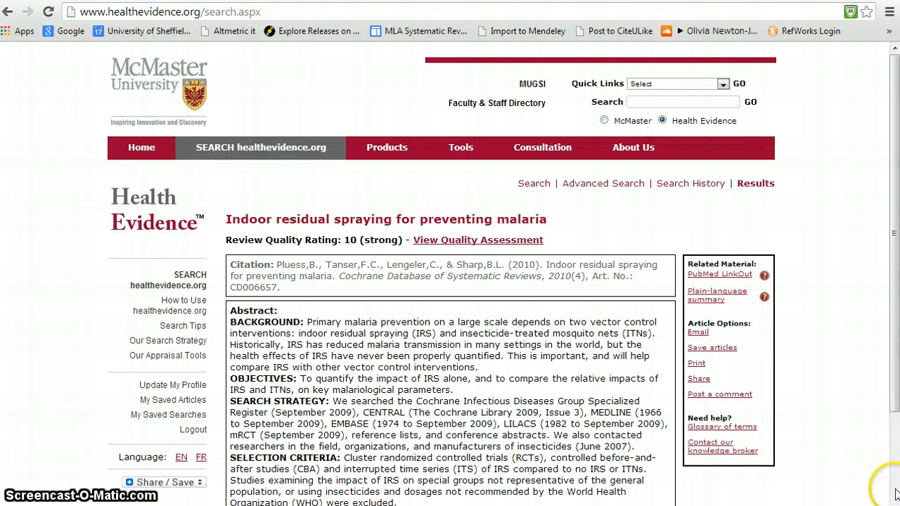
pyautogui.scroll(-3)
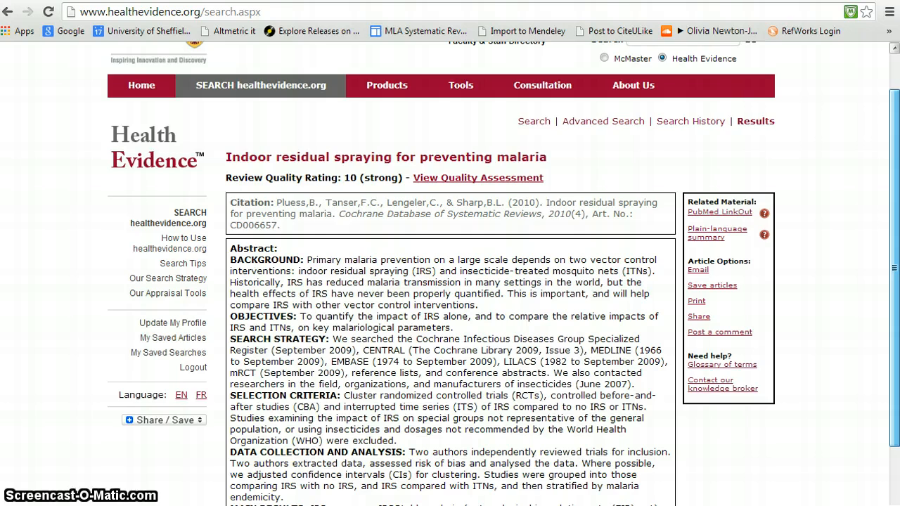
pyautogui.scroll(-3)
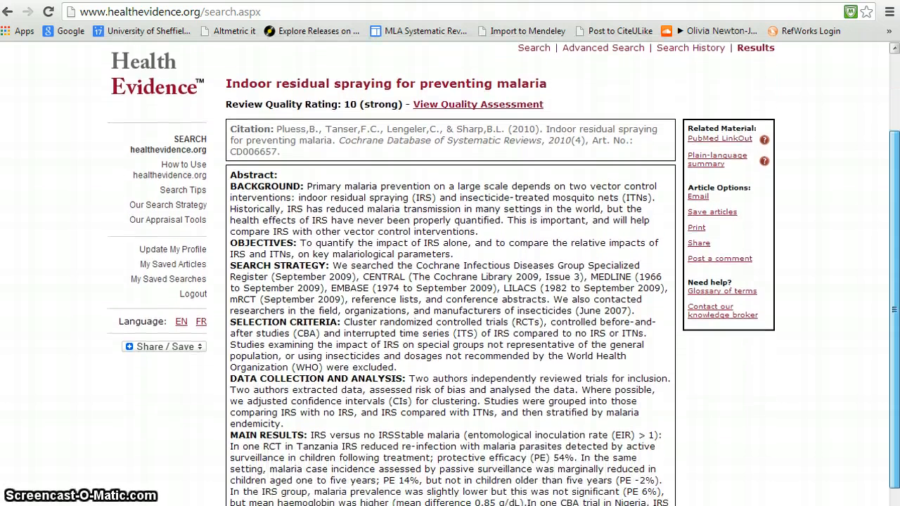
pyautogui.scroll(-3)
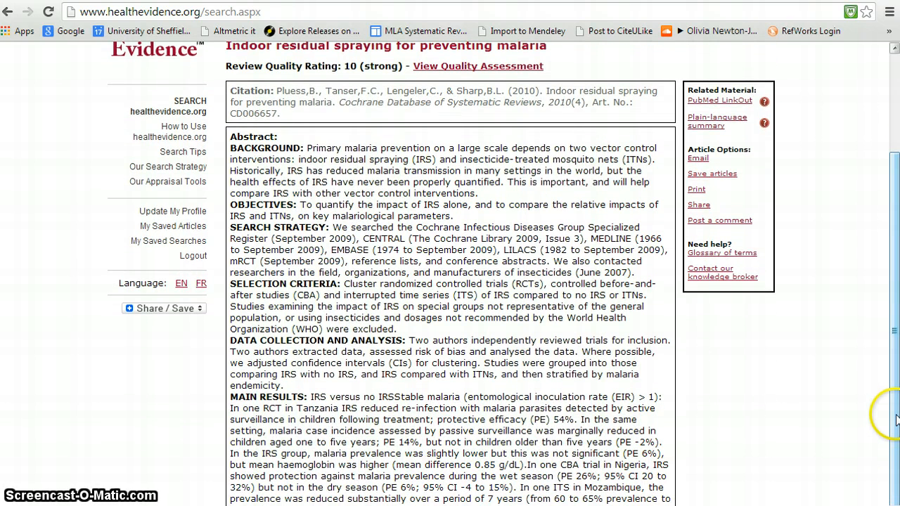